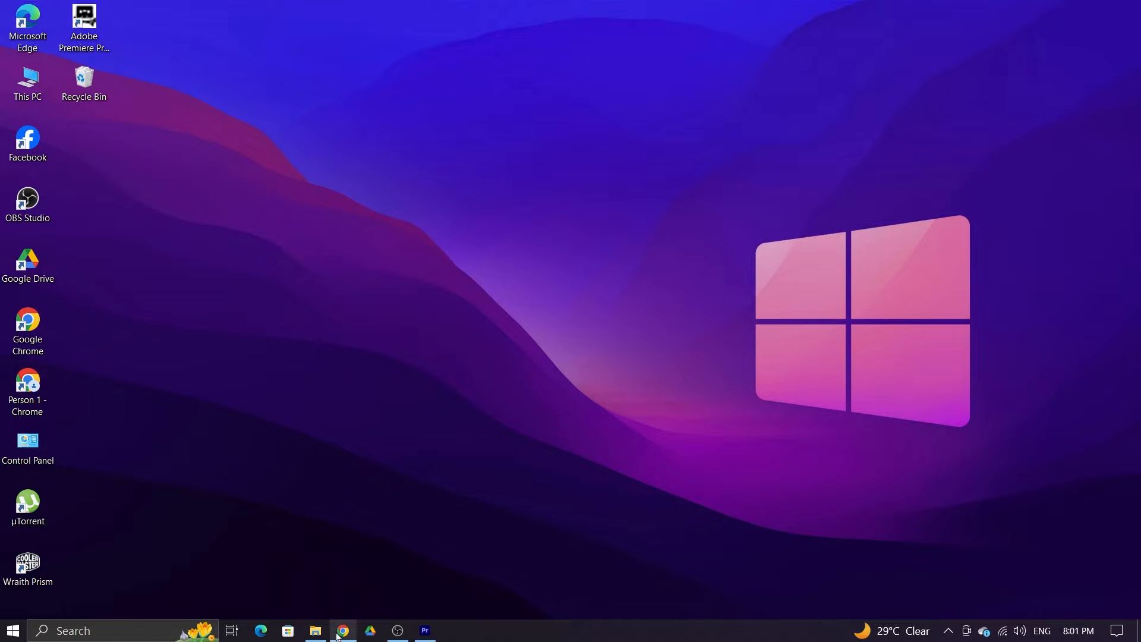
Launch Google Chrome from the taskbar.
click(342, 630)
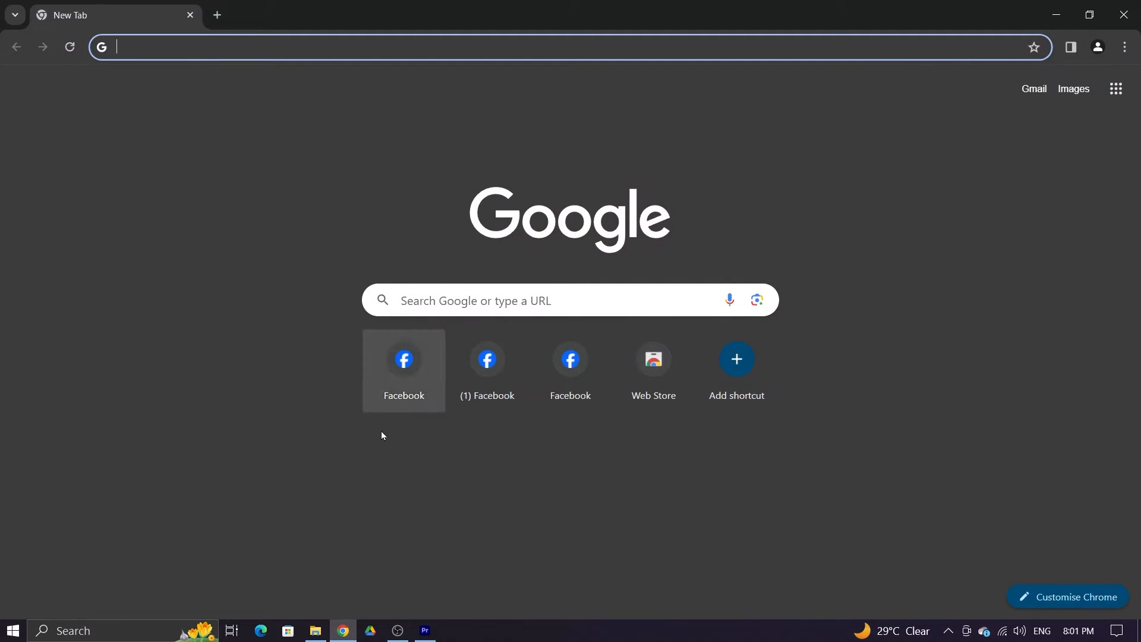
mouse_move(308, 248)
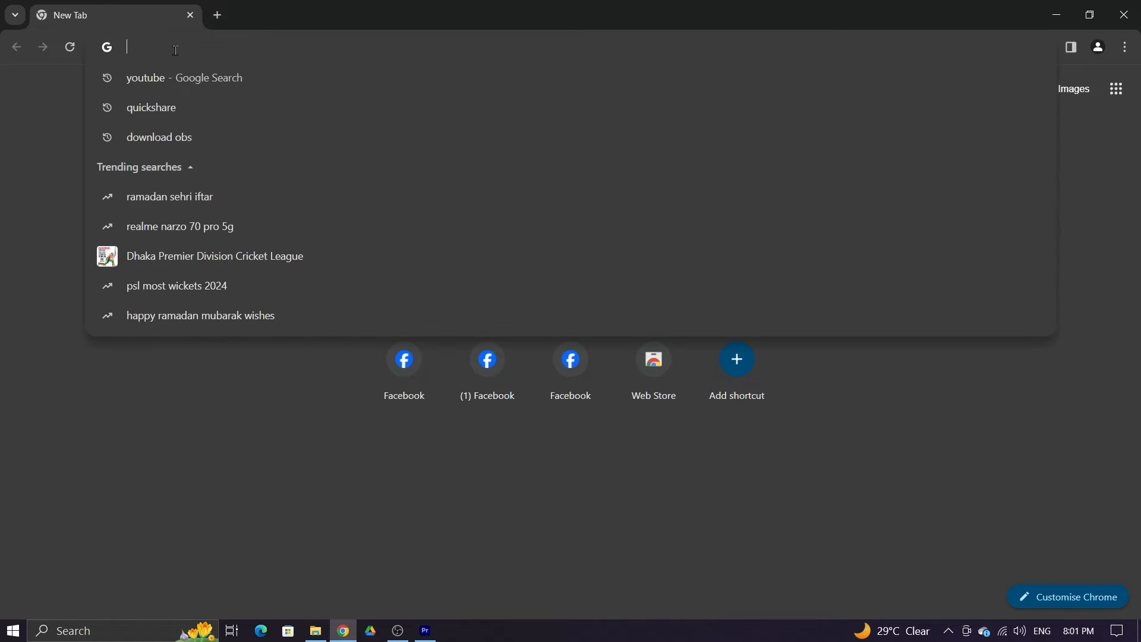
click(486, 359)
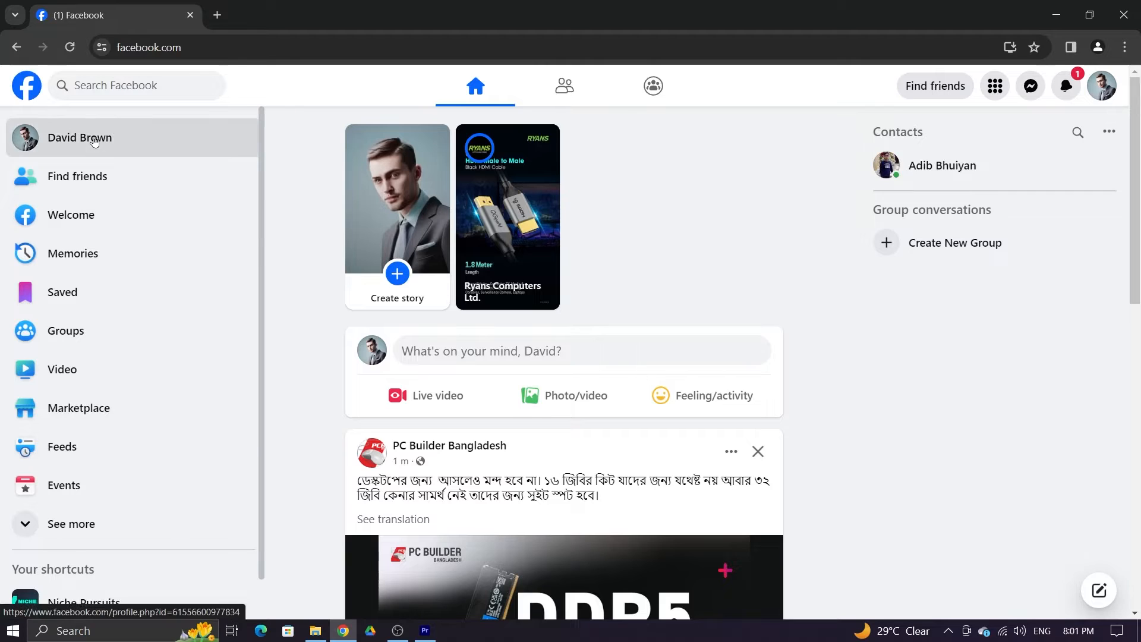
click(79, 137)
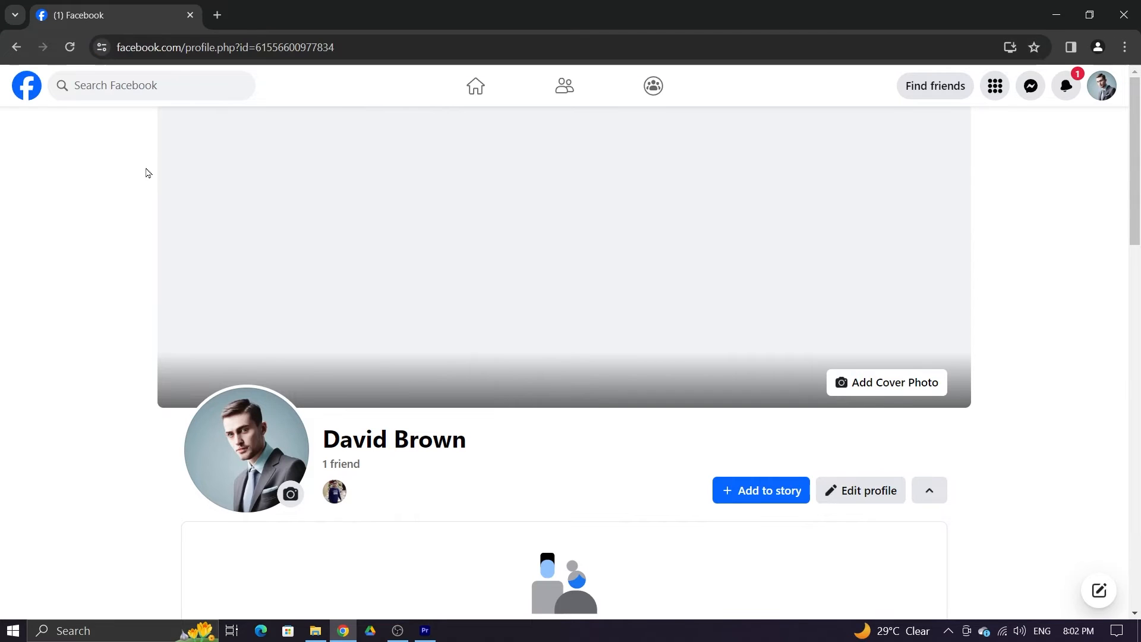
click(393, 14)
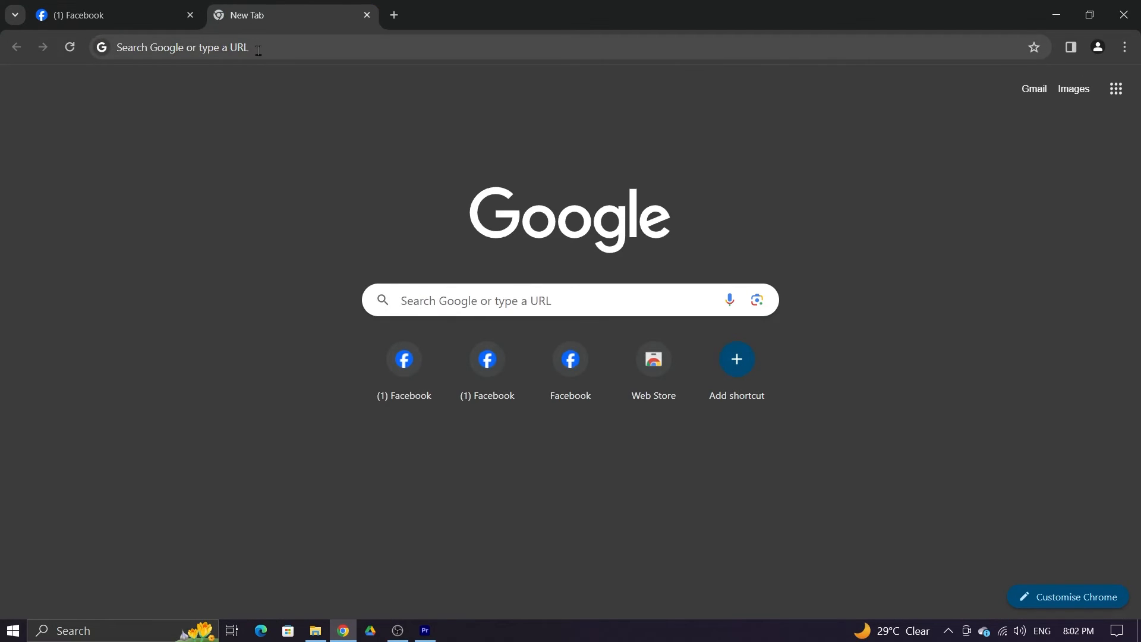
text(https://www.facebook.com/profile.php?id=61556600977834)
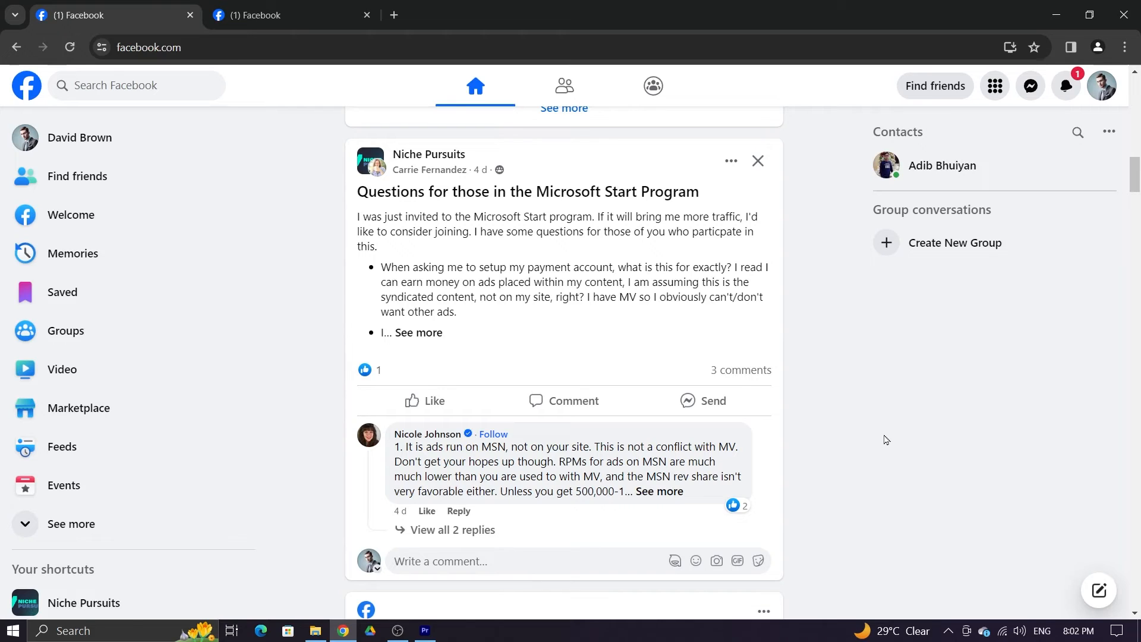
mouse_move(469, 251)
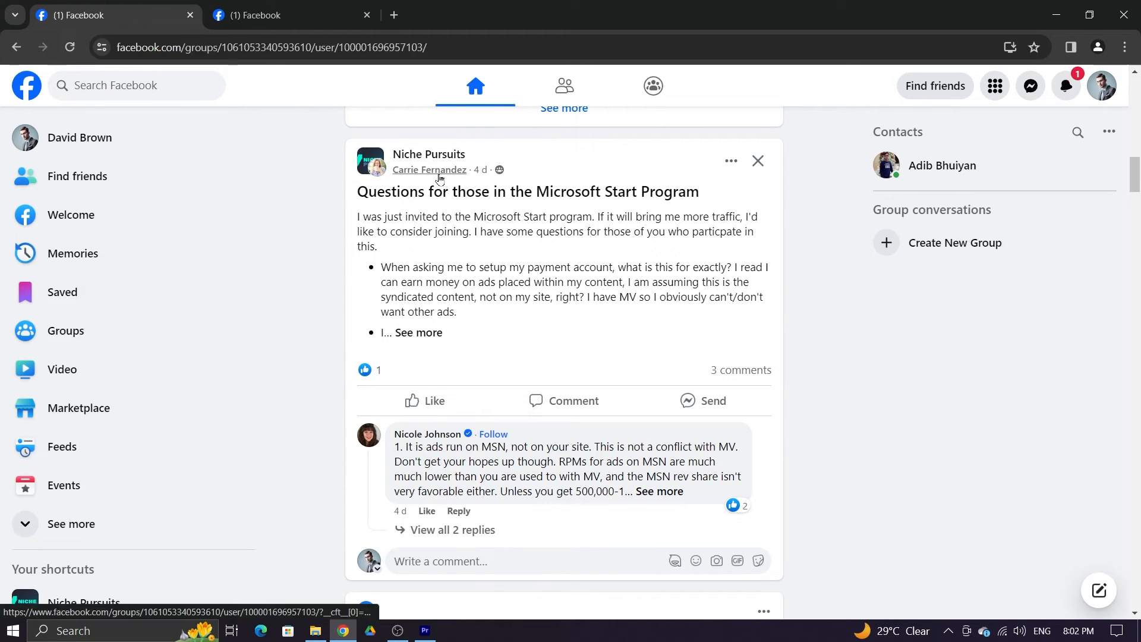
Open the group post author's member profile from the Facebook feed.
click(429, 168)
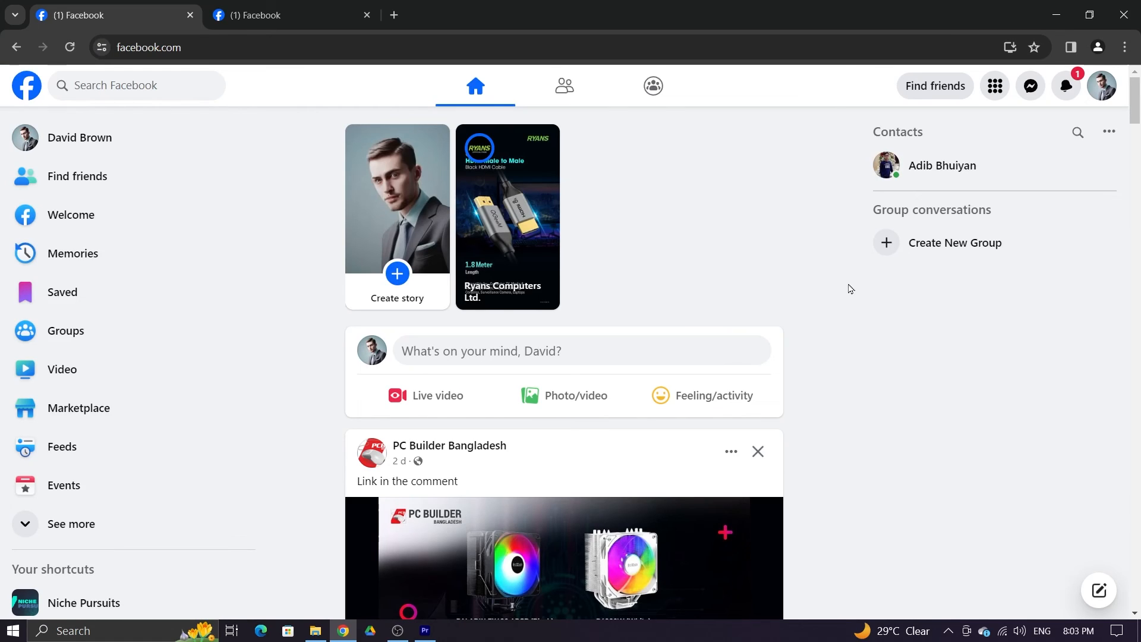
mouse_move(901, 291)
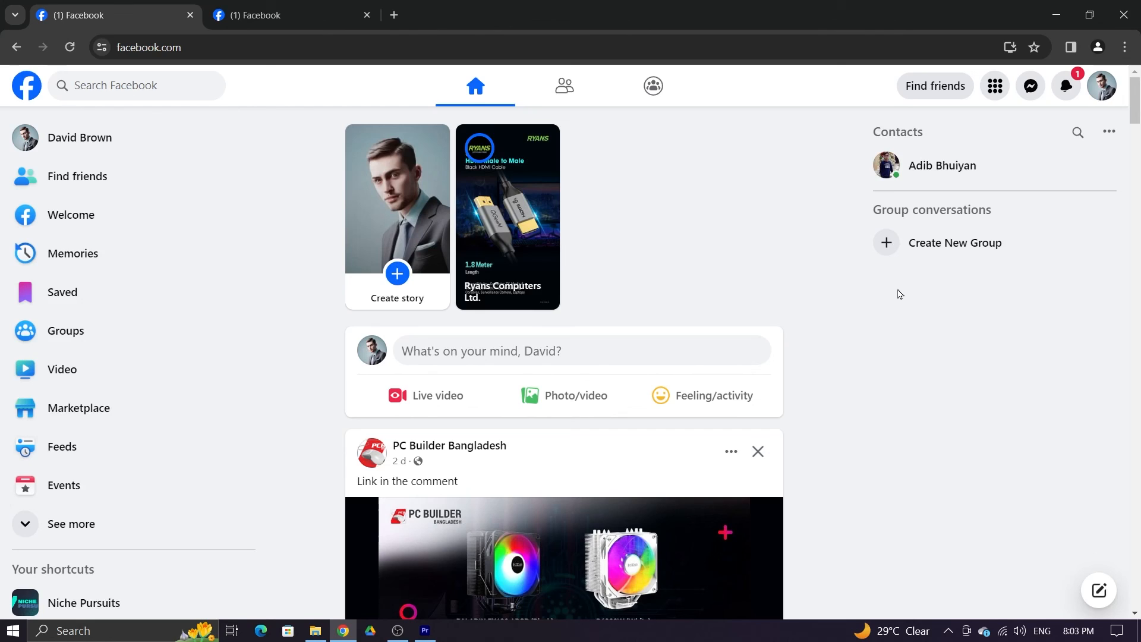
mouse_move(885, 313)
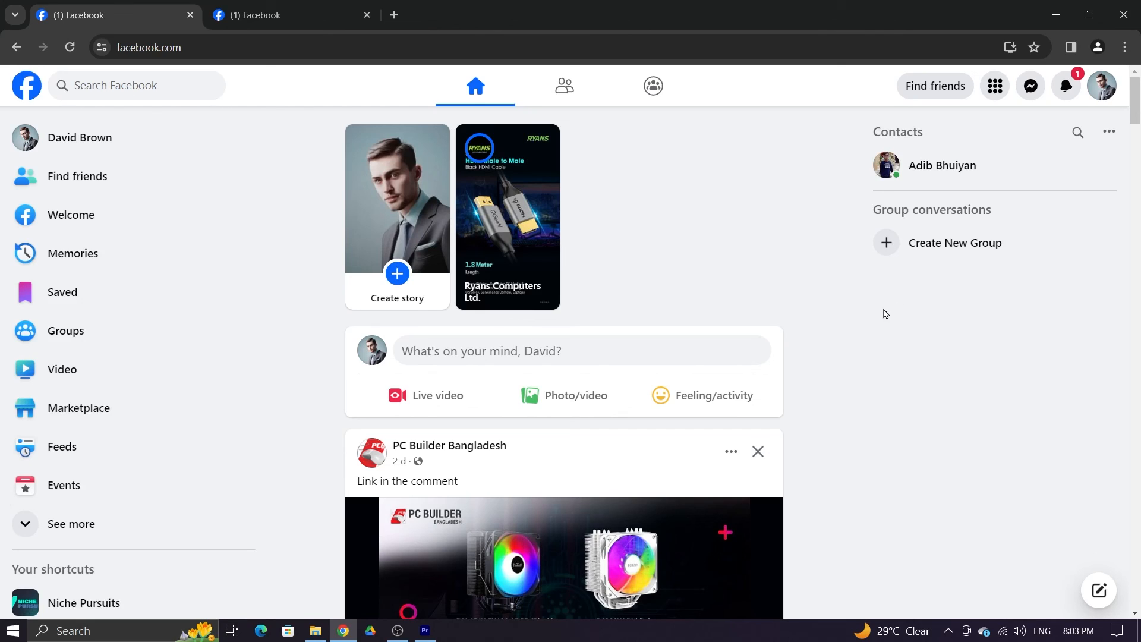